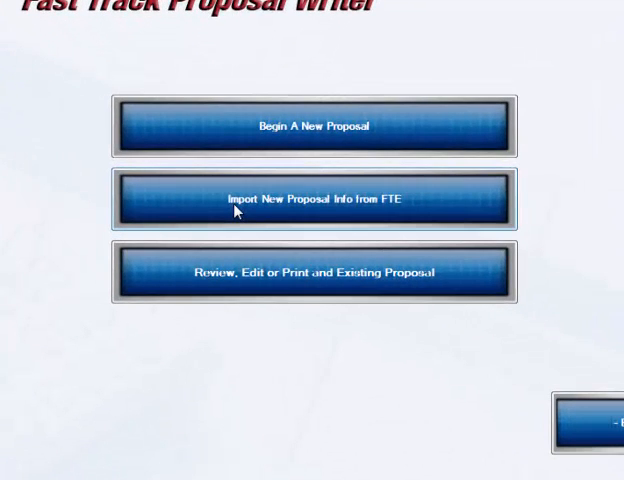
mouse_move(300, 200)
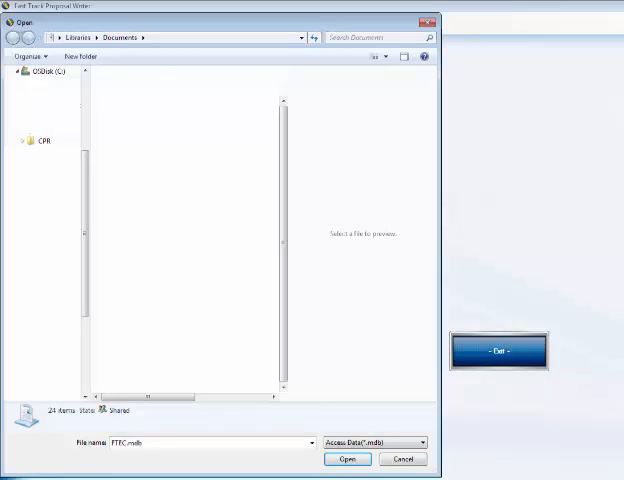
Browse to C:\CFR\FTE and load the FTEC.mdb estimating database
click(44, 140)
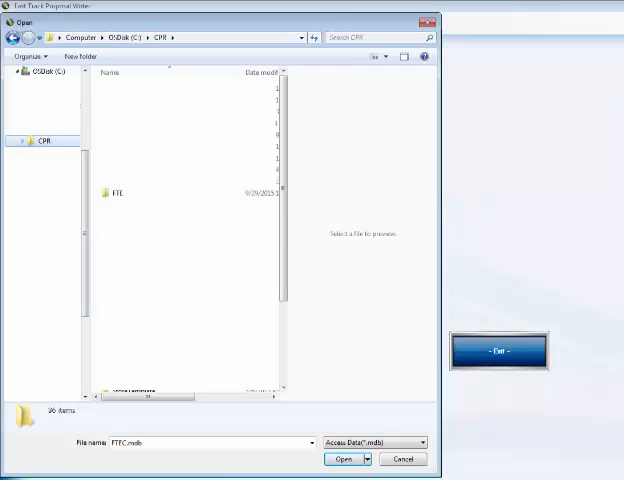
click(116, 192)
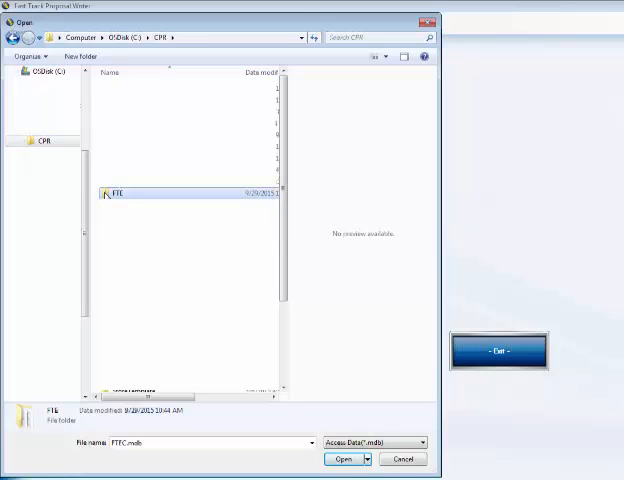
double_click(120, 192)
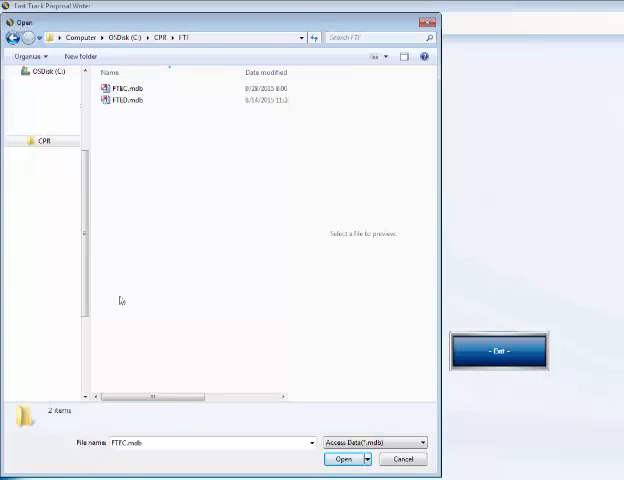
mouse_move(140, 456)
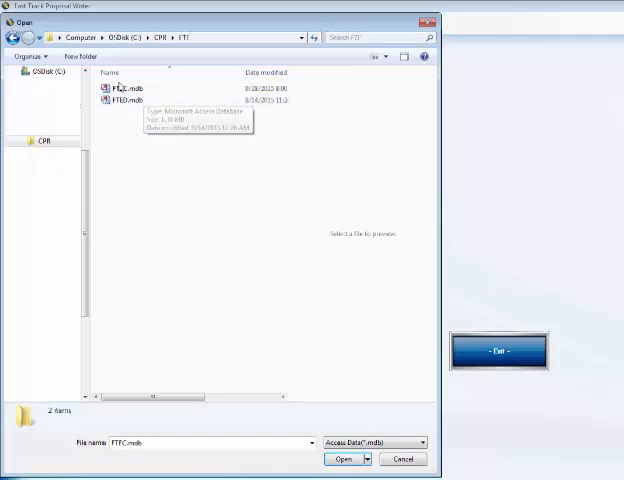
click(128, 88)
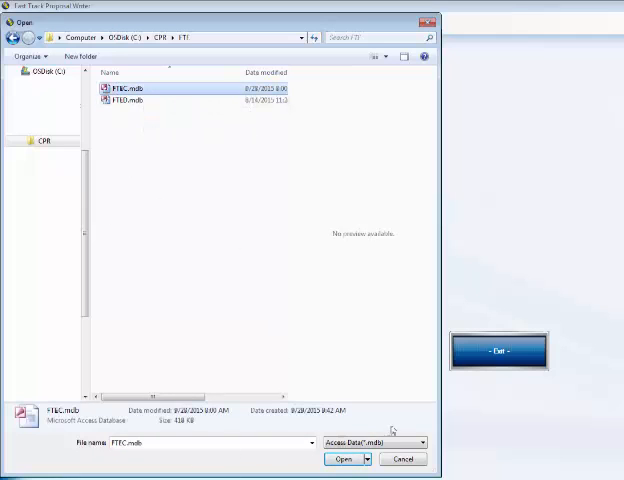
click(344, 460)
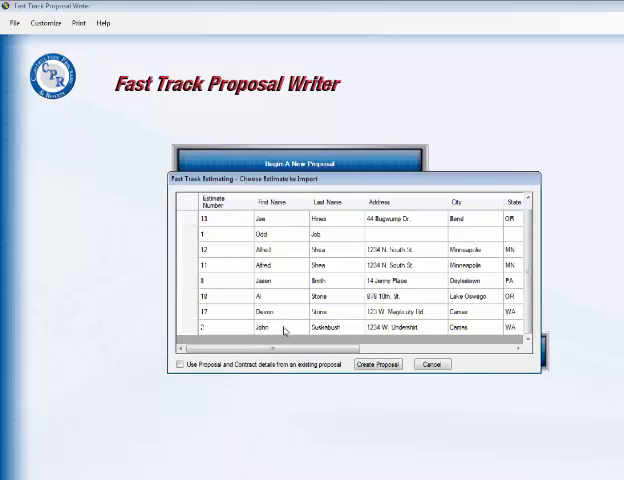
mouse_move(224, 330)
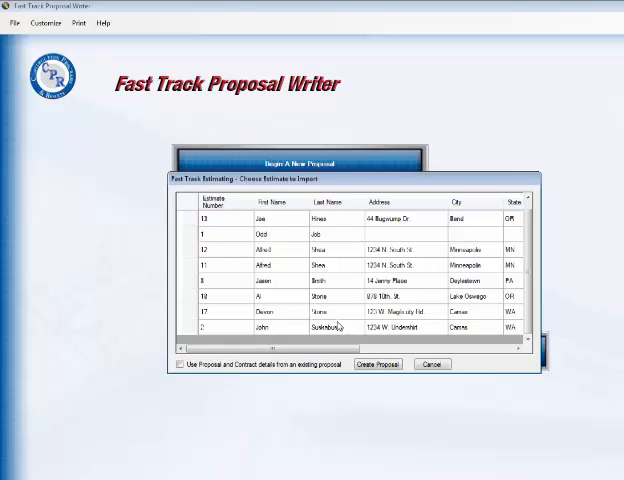
mouse_move(232, 356)
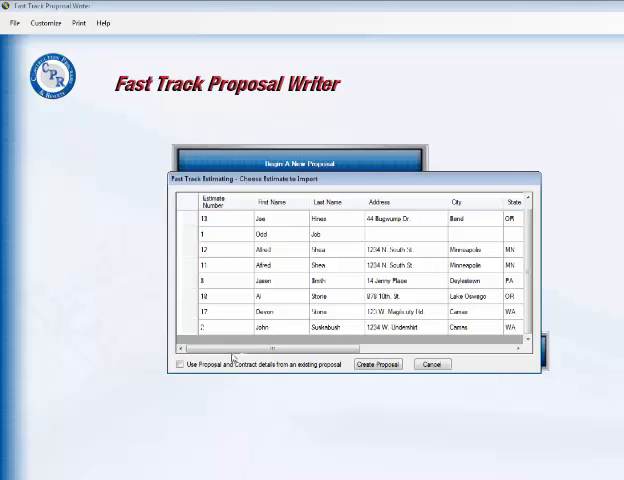
mouse_move(224, 328)
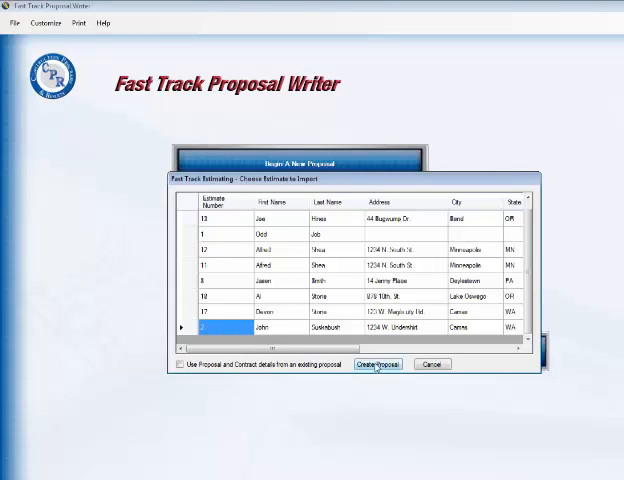
Start a new proposal from Diane's estimate, the last row in the list
click(378, 364)
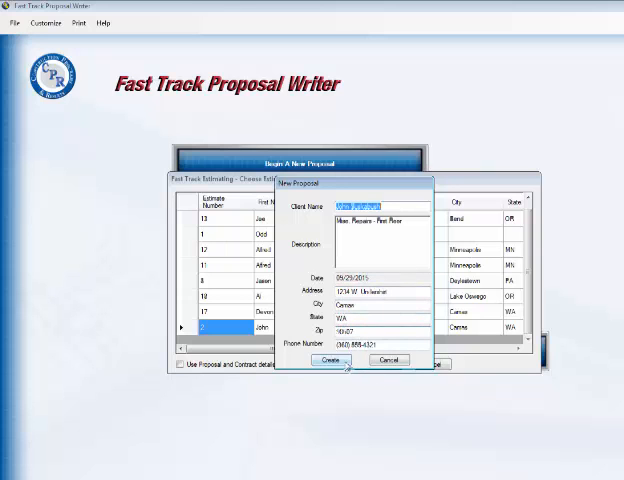
Confirm Diane's client details and create the proposal
click(330, 360)
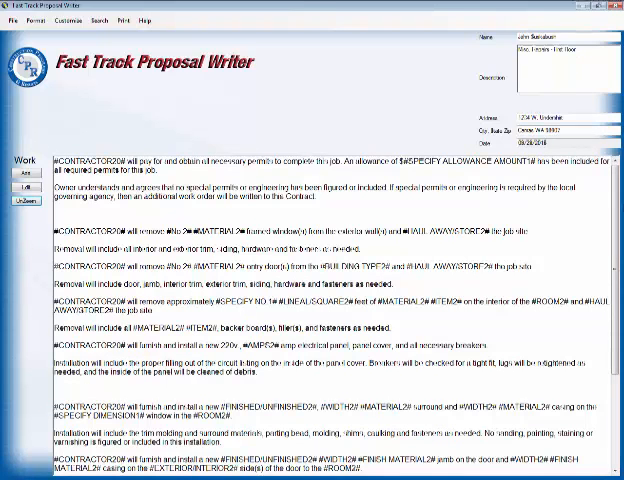
scroll(down, 3)
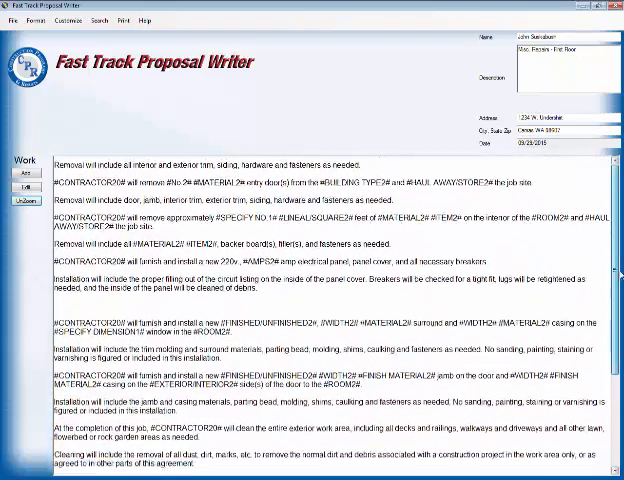
scroll(up, 3)
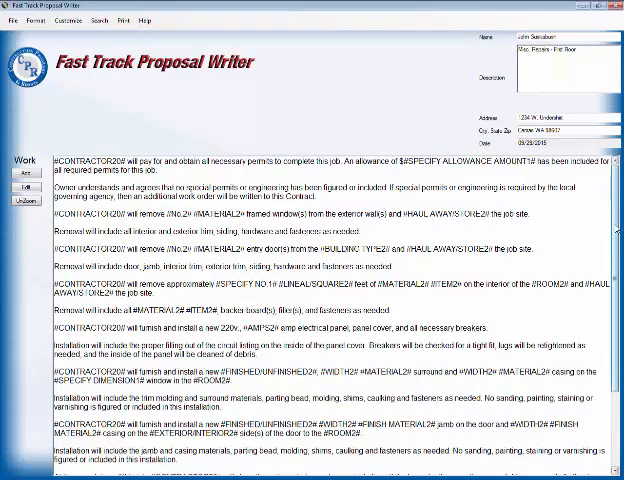
scroll(down, 3)
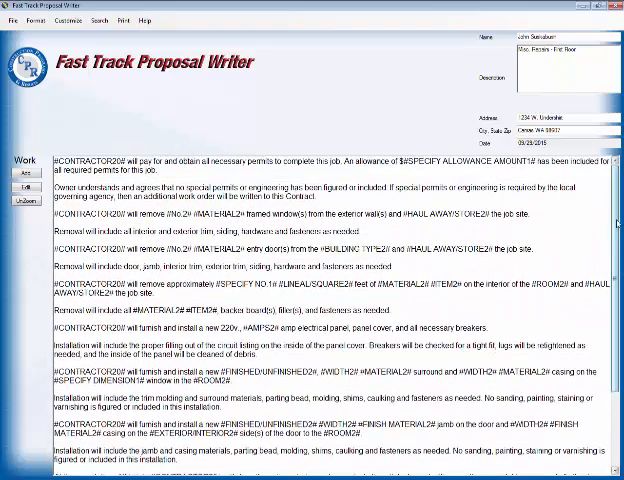
scroll(down, 3)
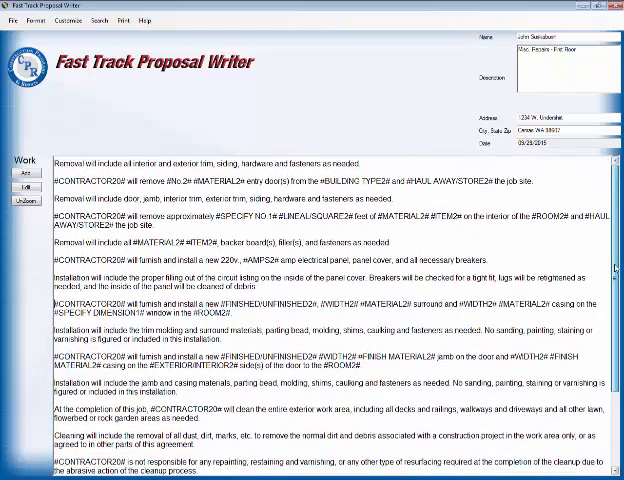
scroll(down, 3)
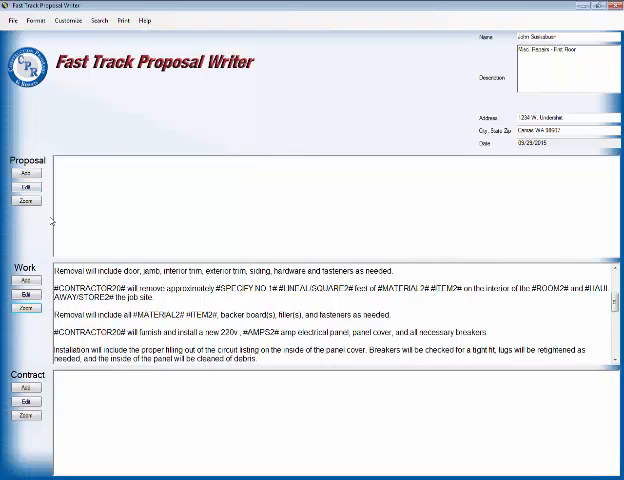
Insert Agreement for Professional Services from PROFESSIONAL SERVICES & PROCEDURES into the proposal section
click(28, 200)
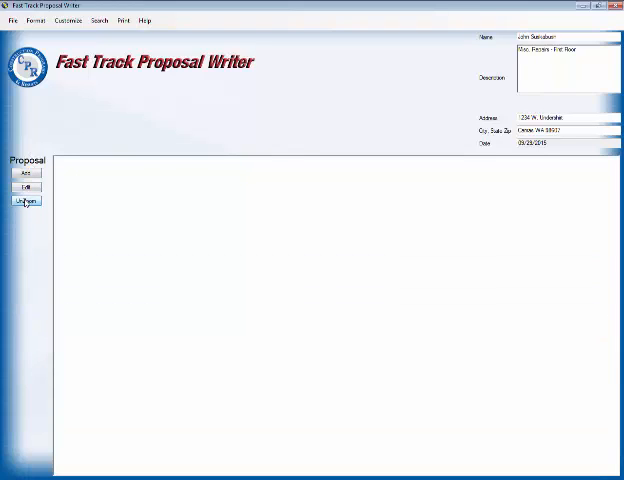
click(28, 200)
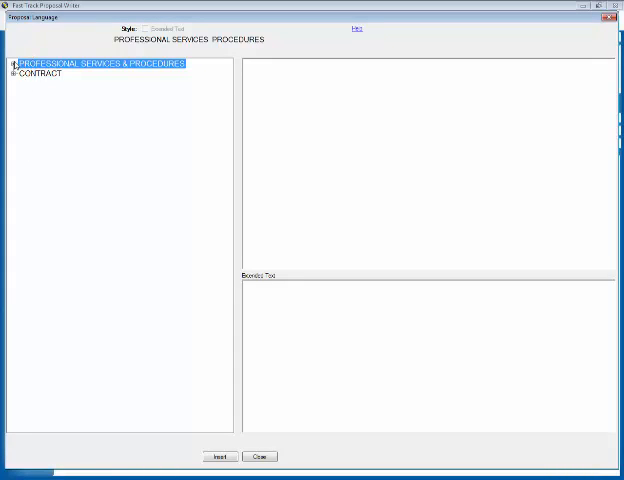
click(8, 64)
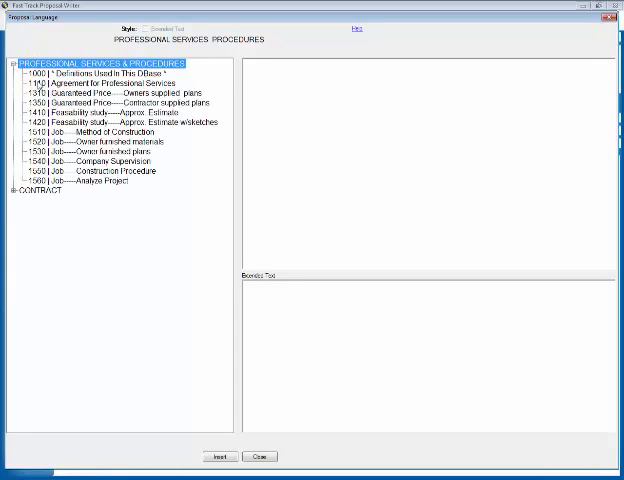
click(118, 82)
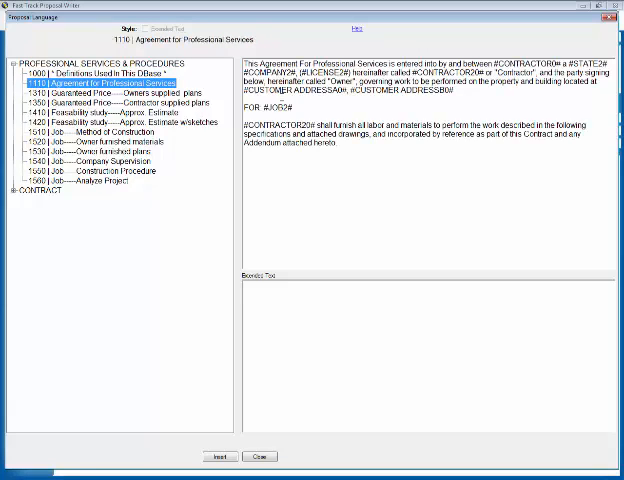
click(216, 456)
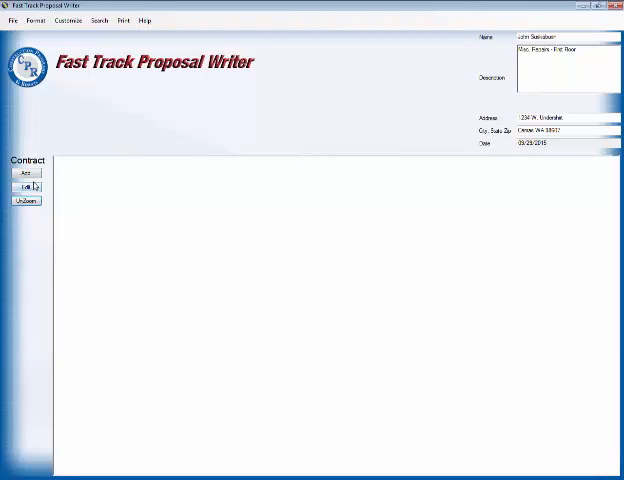
Preview the Generic Contract wording under CONTRACT LANGUAGE for the contract section
click(26, 188)
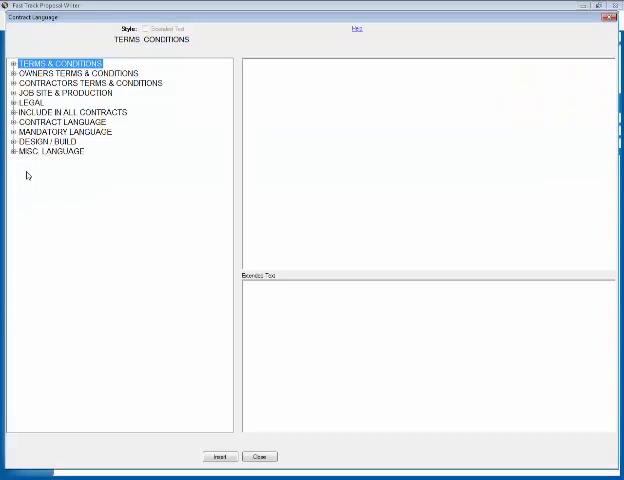
mouse_move(28, 152)
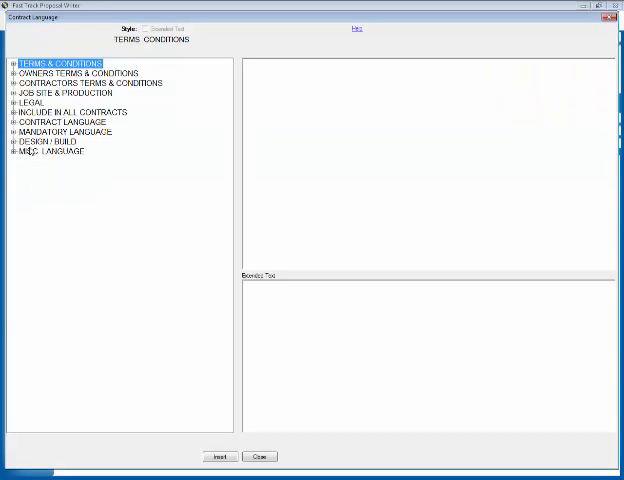
click(10, 122)
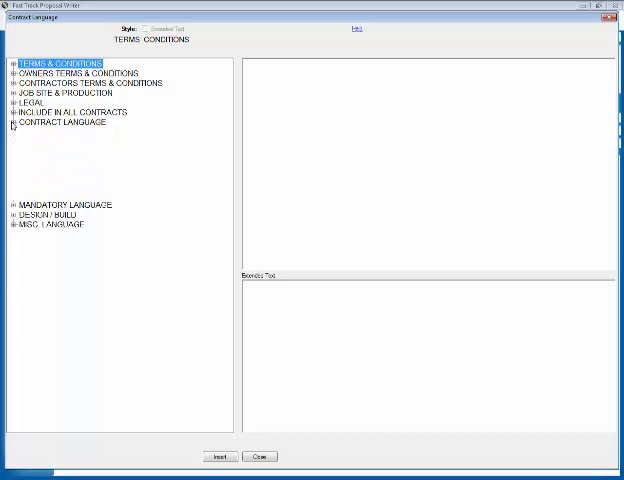
click(10, 122)
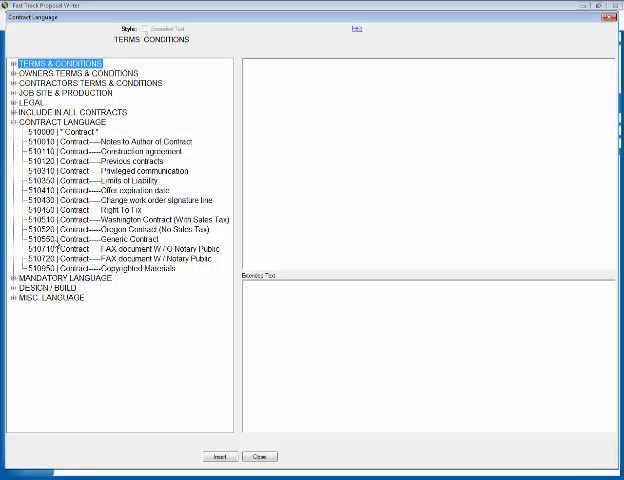
click(112, 240)
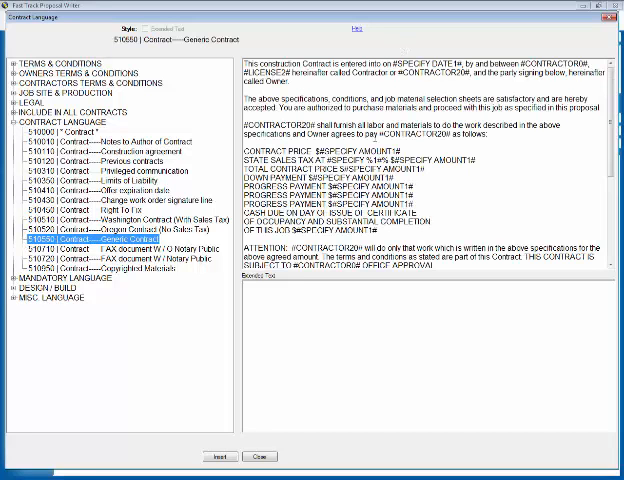